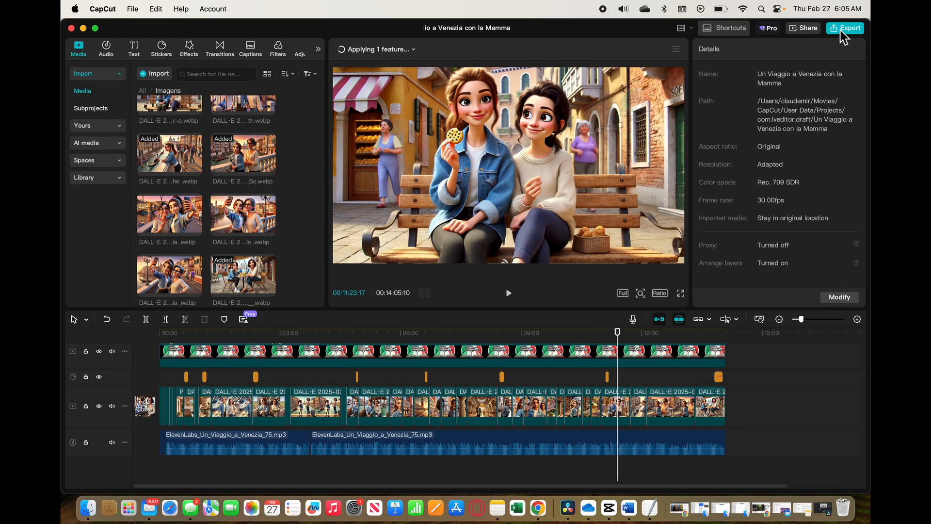
# Attempt export, then reveal the stuck AI replace feature in the Applying dropdown
pyautogui.click(845, 28)
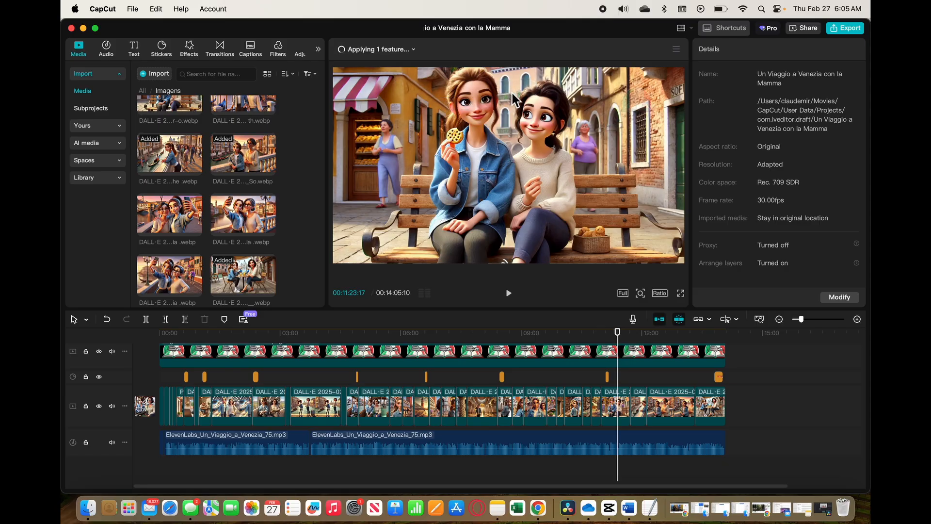
pyautogui.moveTo(475, 114)
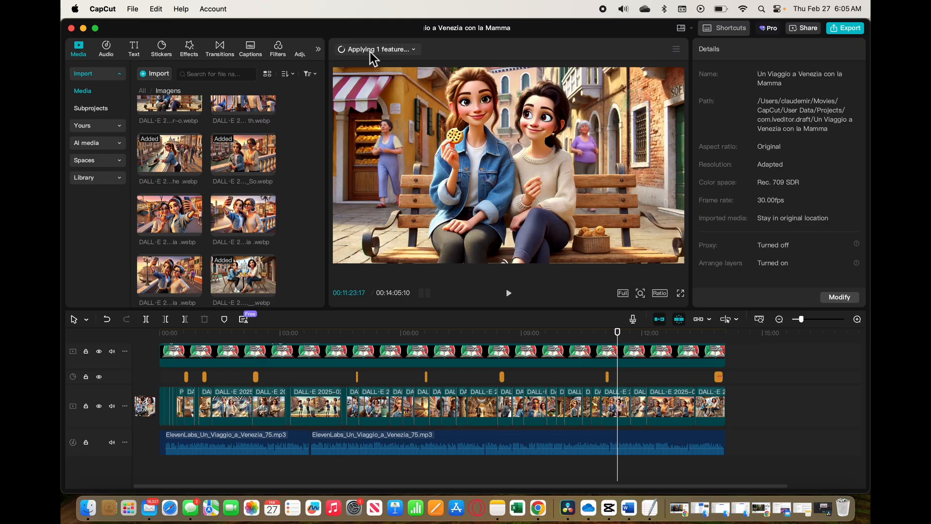
pyautogui.moveTo(376, 59)
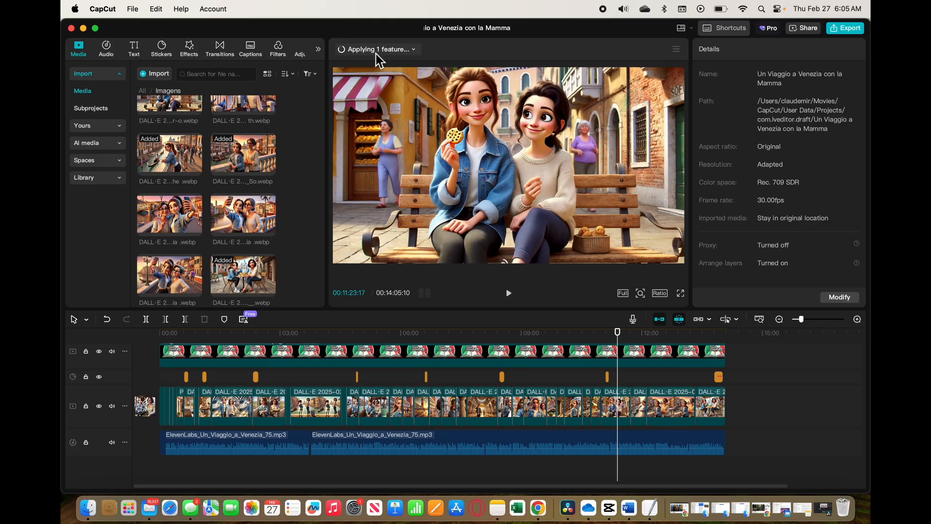
pyautogui.click(377, 48)
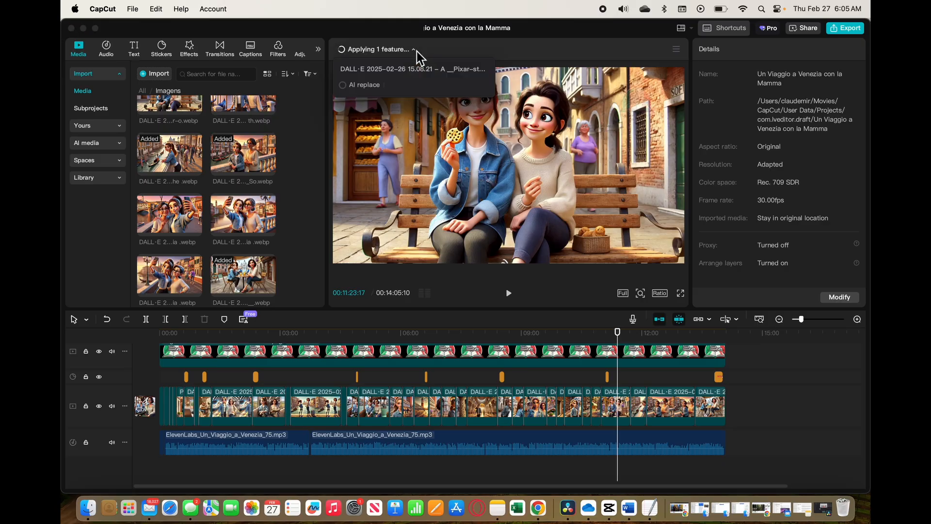
pyautogui.moveTo(391, 80)
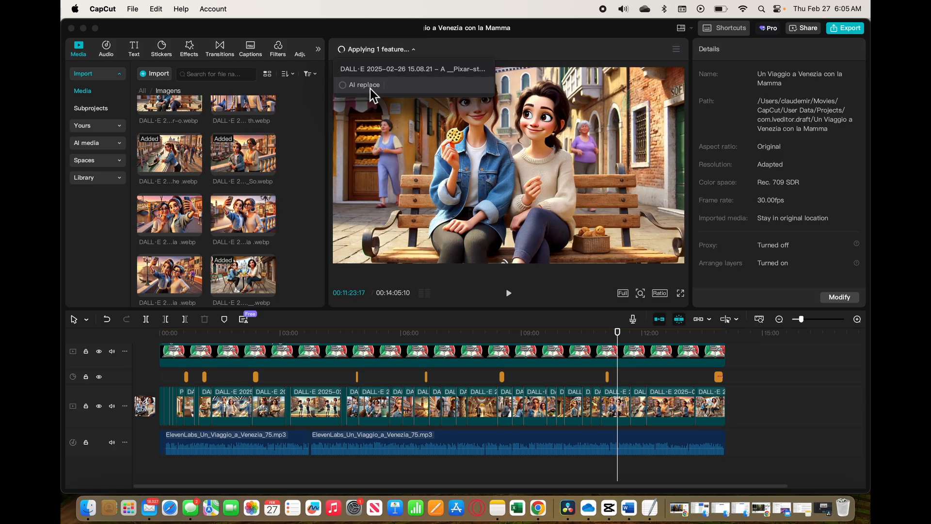
# Select the DALL·E clip near 12:30 on the main video track
pyautogui.click(669, 406)
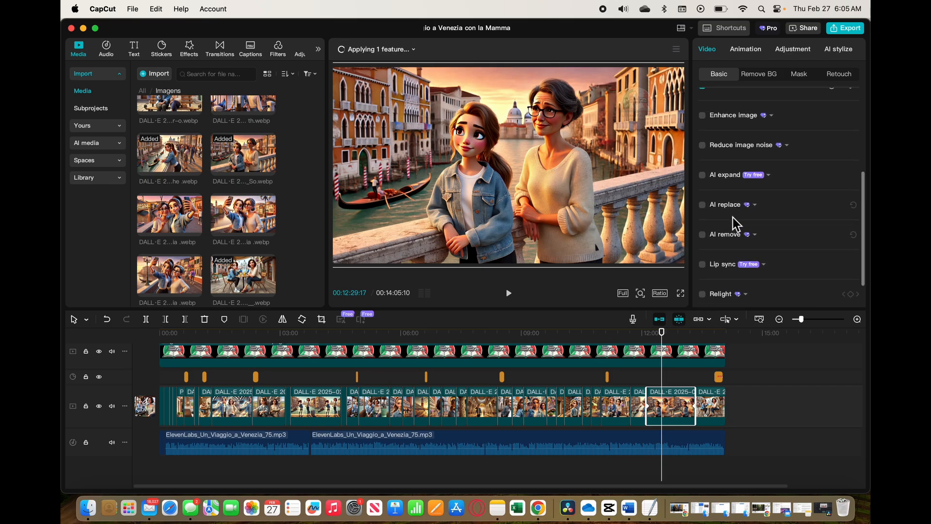
pyautogui.moveTo(679, 402)
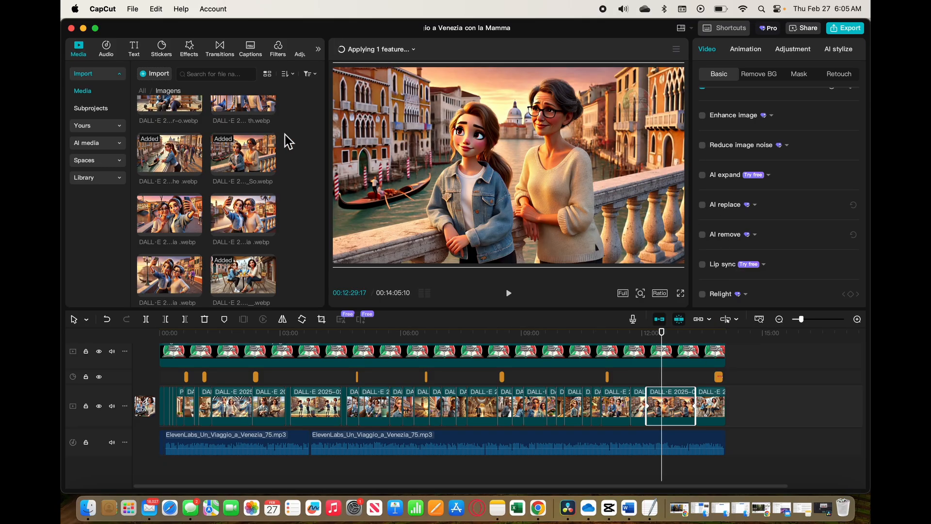
pyautogui.moveTo(249, 157)
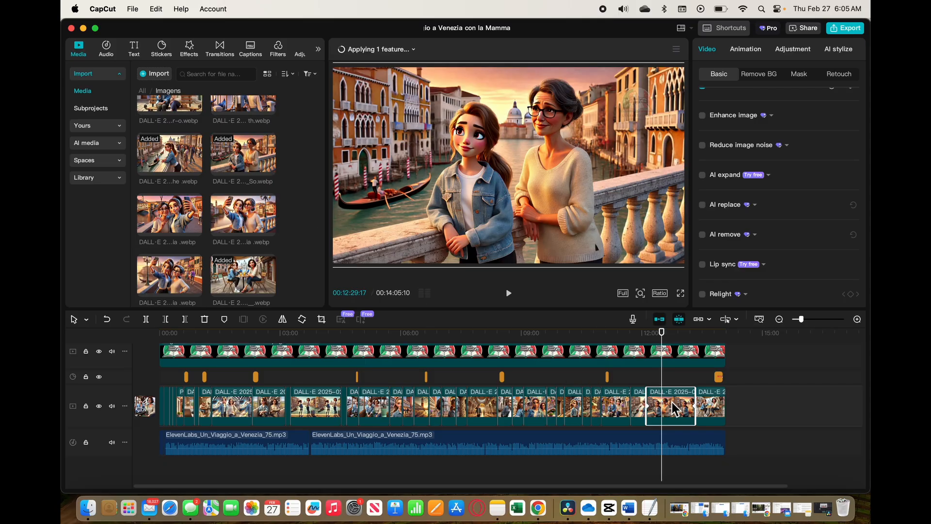
pyautogui.moveTo(659, 319)
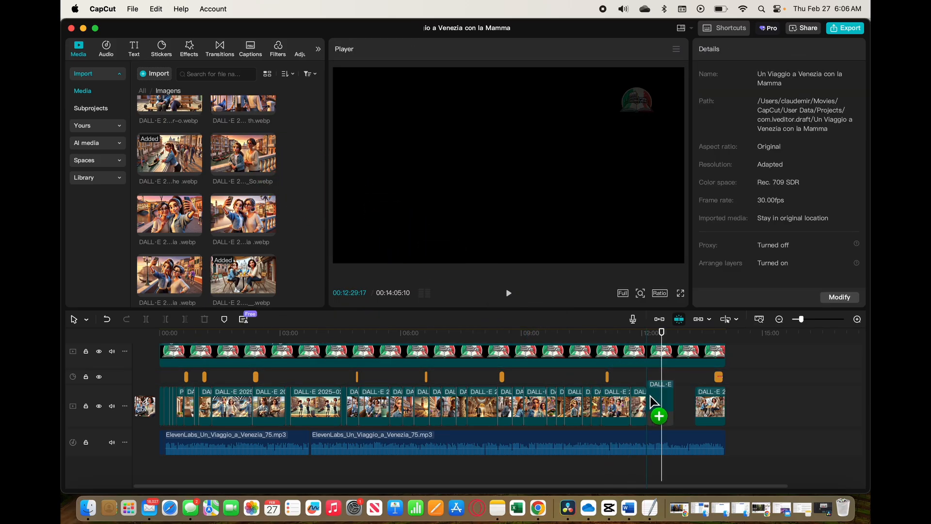
# Place the DALL·E image back into the emptied timeline spot and open Export
pyautogui.click(659, 407)
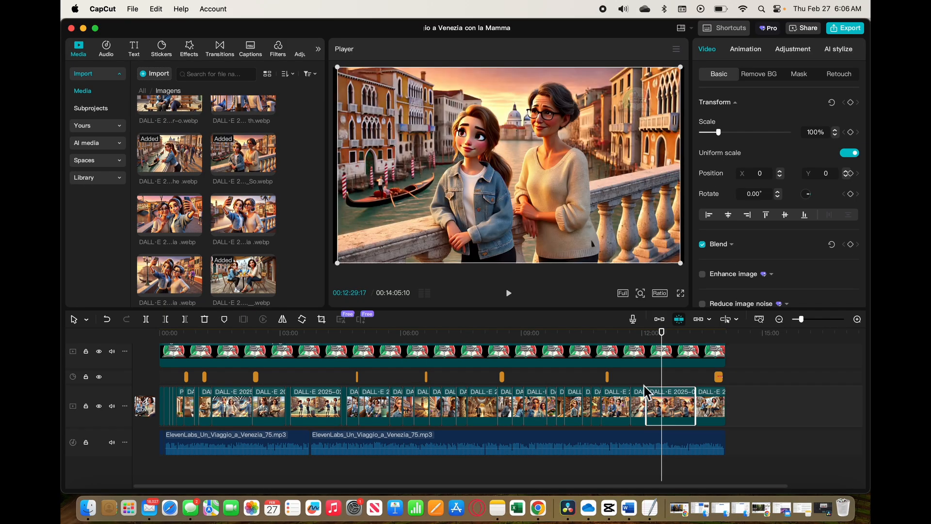
pyautogui.moveTo(350, 74)
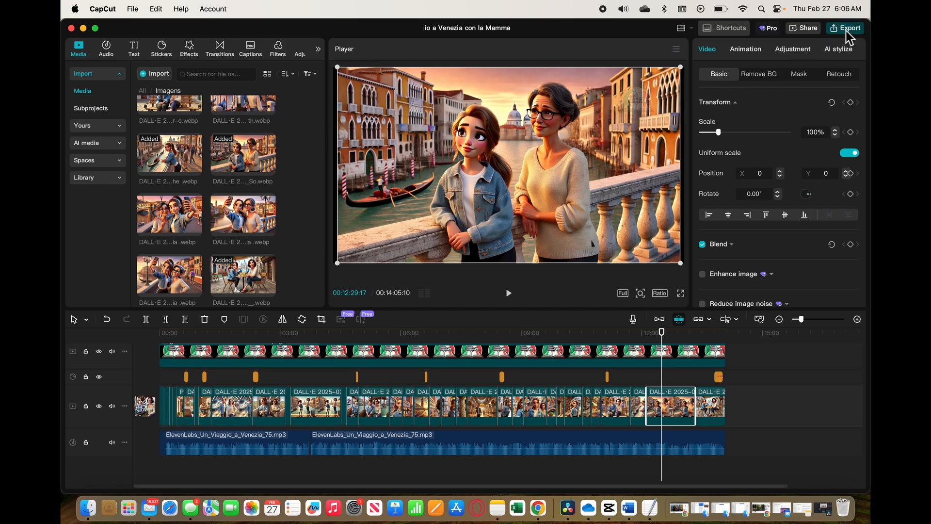
pyautogui.click(845, 28)
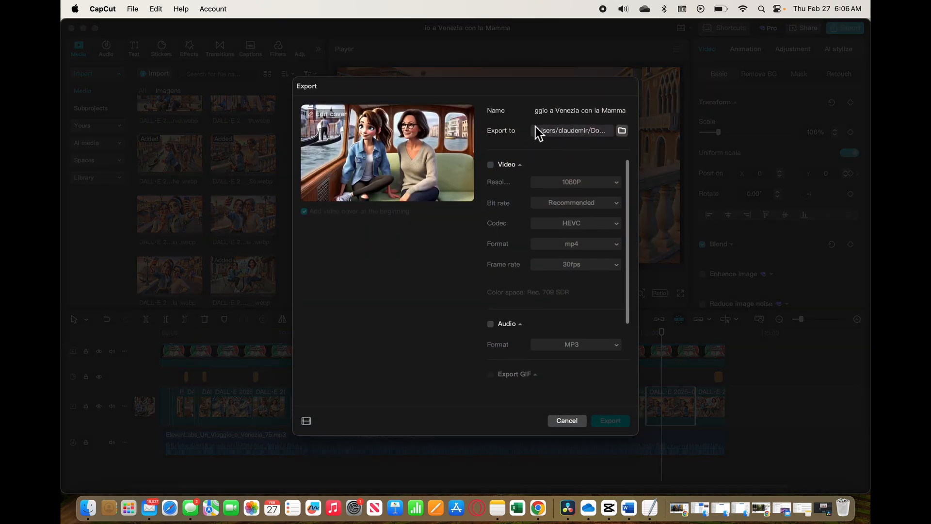